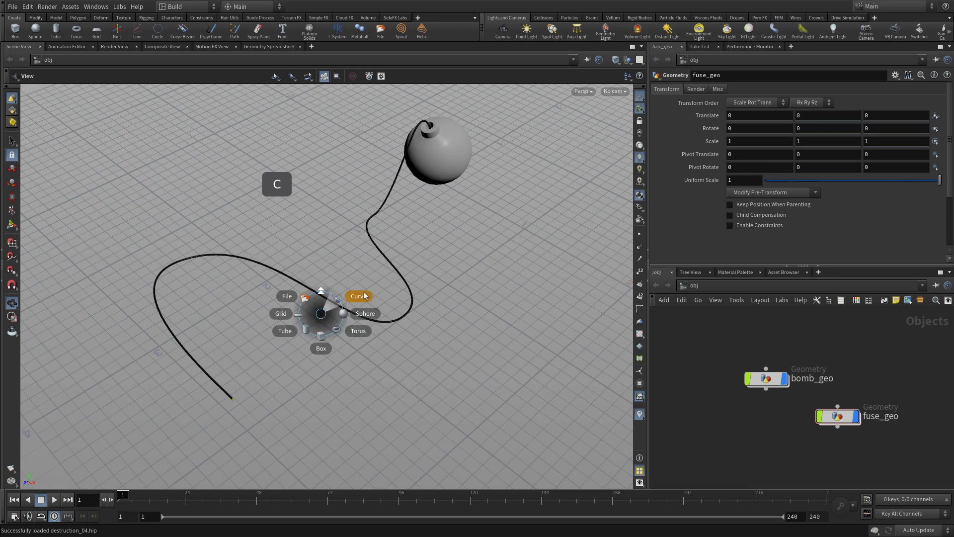
Begin a new Curve object and drop its first point at the fuse's lower end
left_click(358, 297)
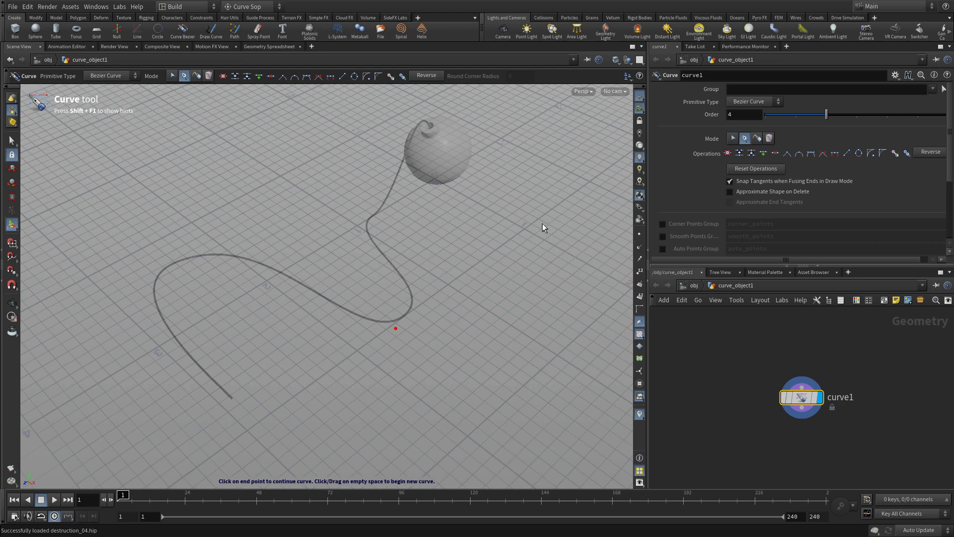
left_click(628, 58)
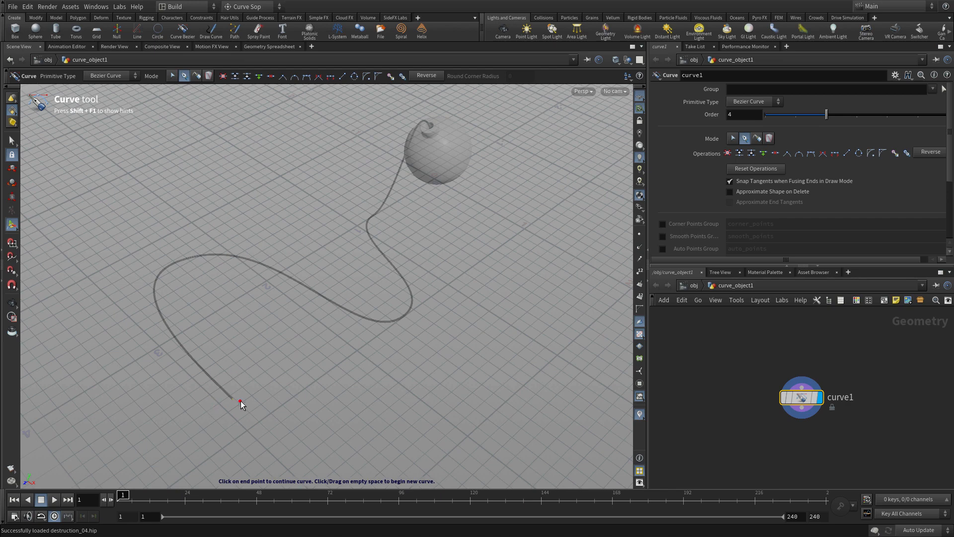
mouse_move(240, 411)
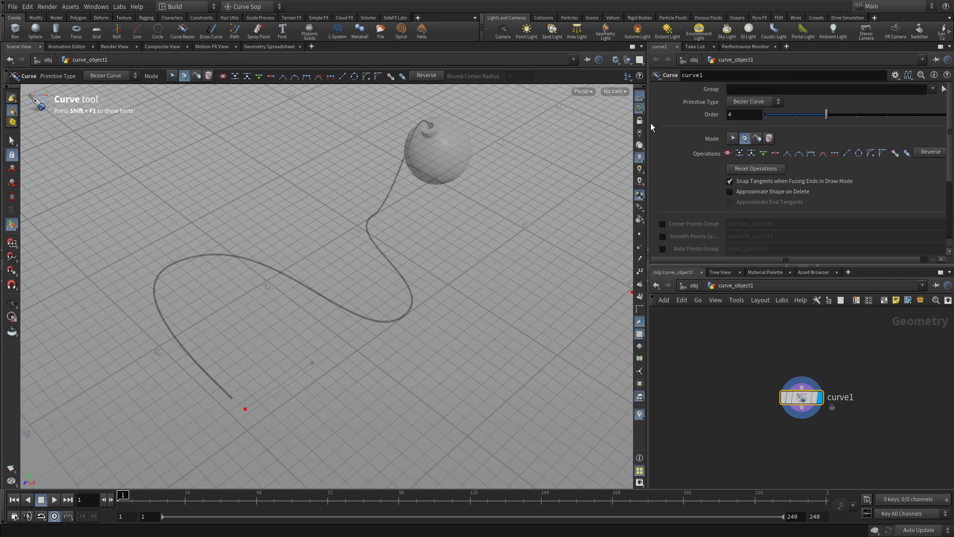
mouse_move(638, 111)
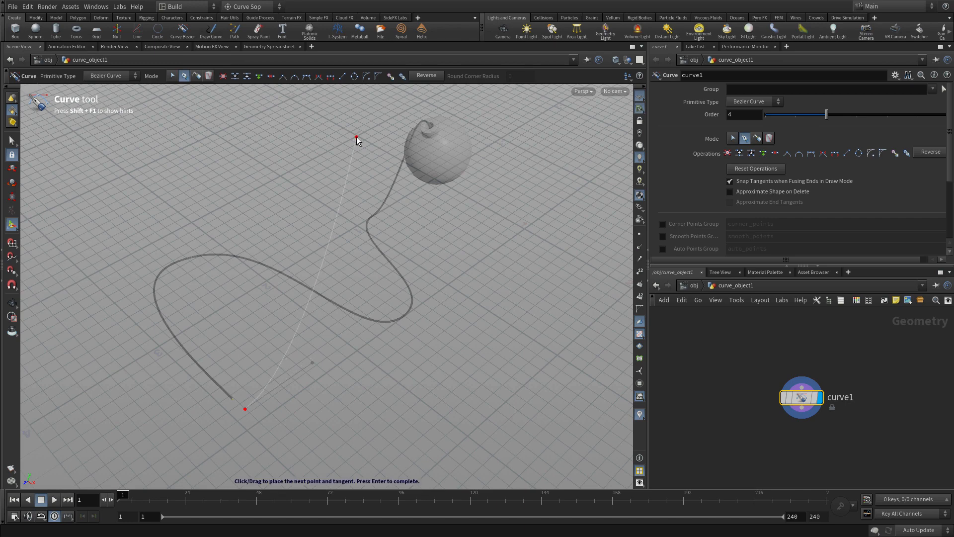
Place the second point up near the bomb and bend the lower tangent into a smooth S-curve
left_click_drag(356, 138, 407, 116)
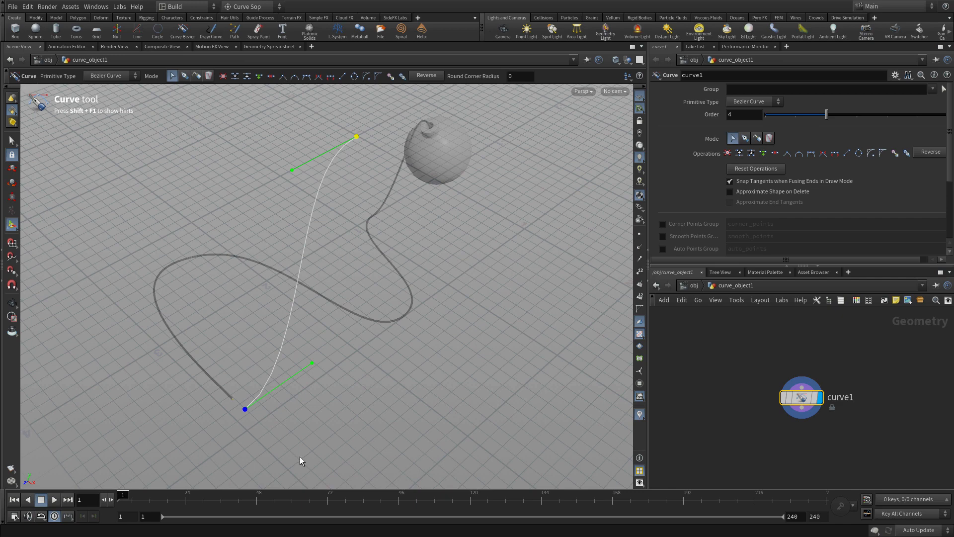
left_click_drag(312, 364, 327, 370)
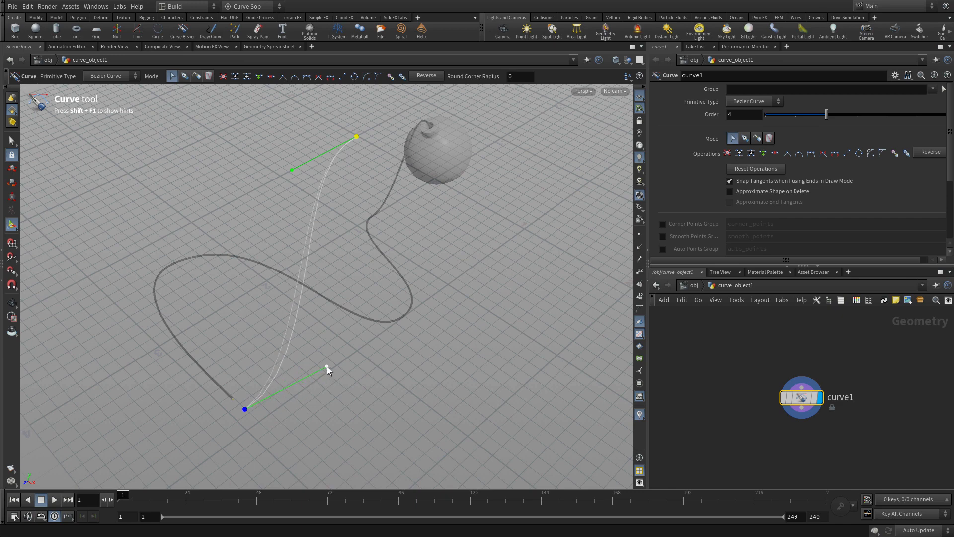
left_click_drag(327, 369, 329, 338)
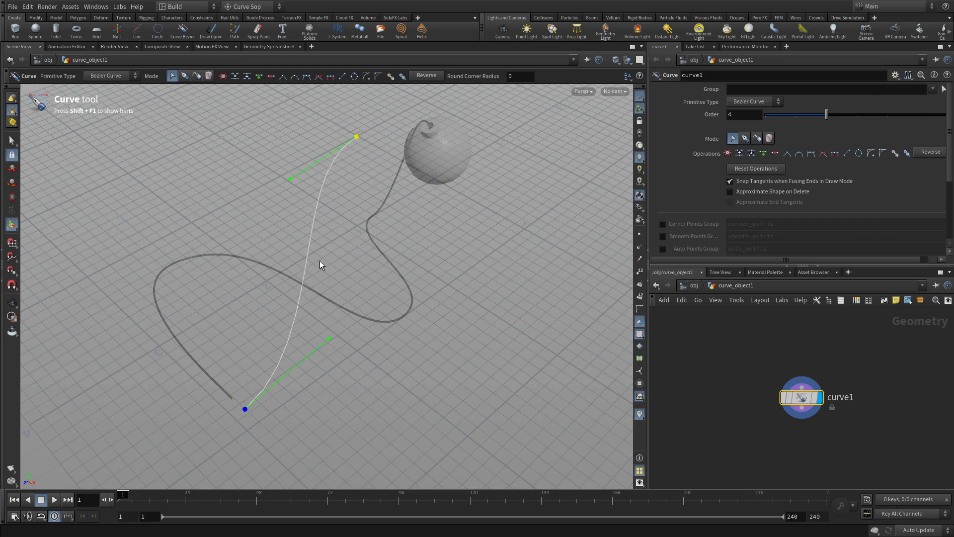
mouse_move(330, 305)
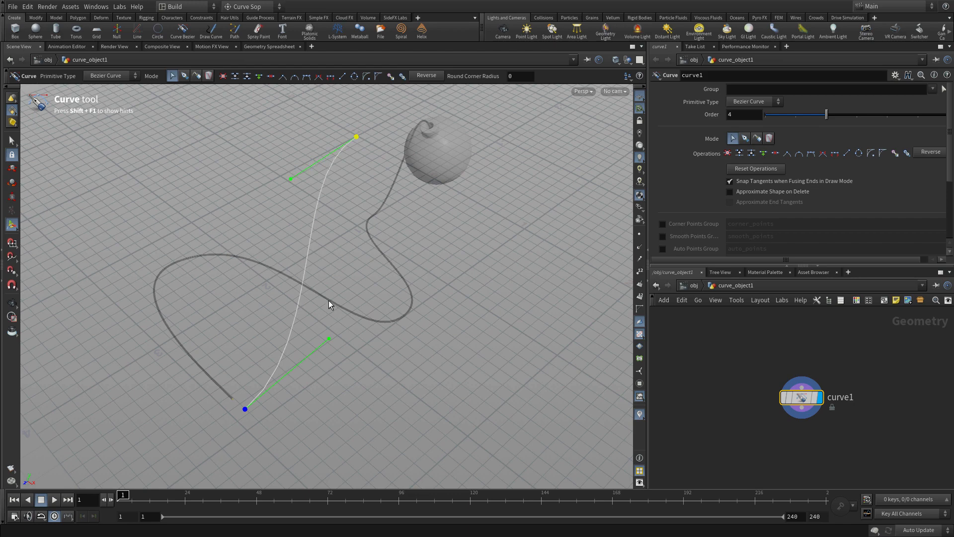
mouse_move(324, 299)
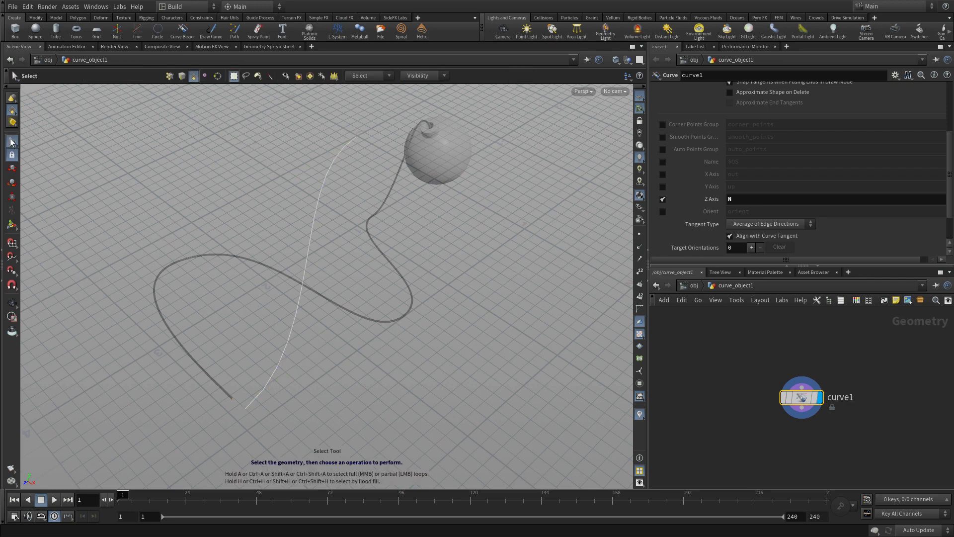
Create a Null from the Create shelf and rename it camera_lookat_null
left_click(117, 30)
type("c")
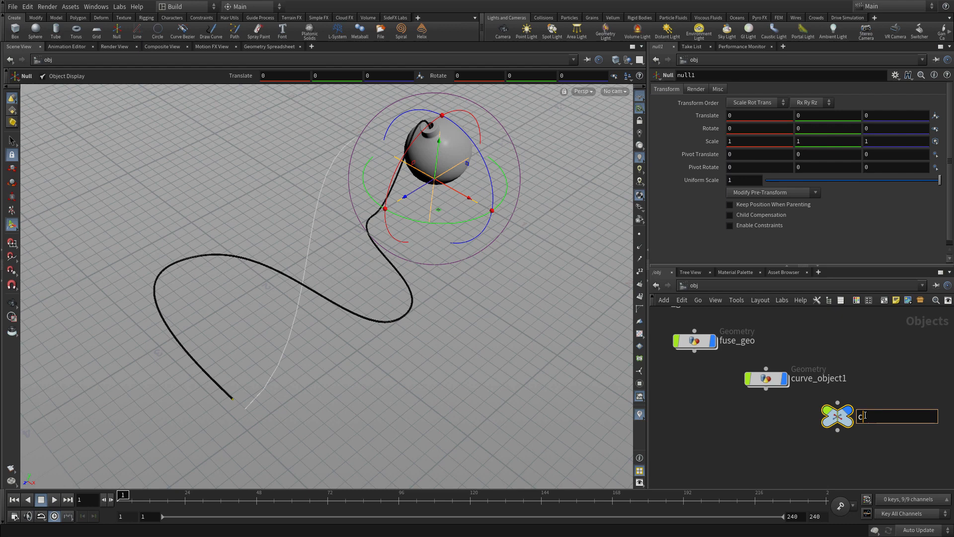
type("amera_lookat_null")
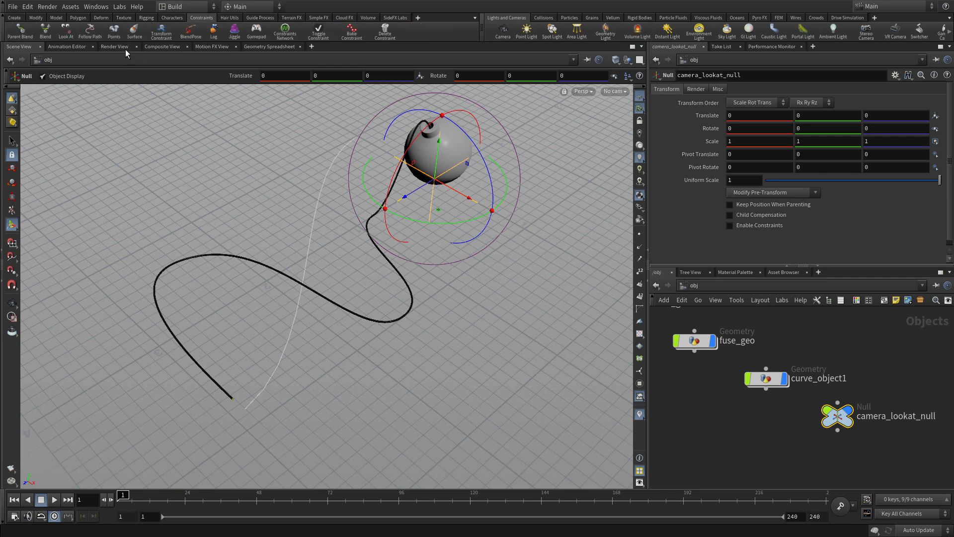
Apply a Follow Path constraint to the null using the new curve as its path
left_click(89, 31)
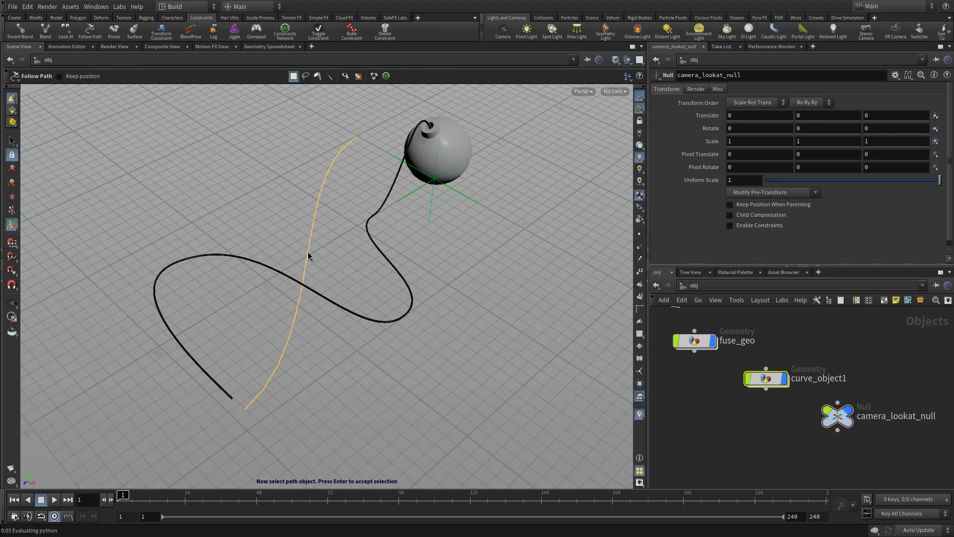
left_click(302, 253)
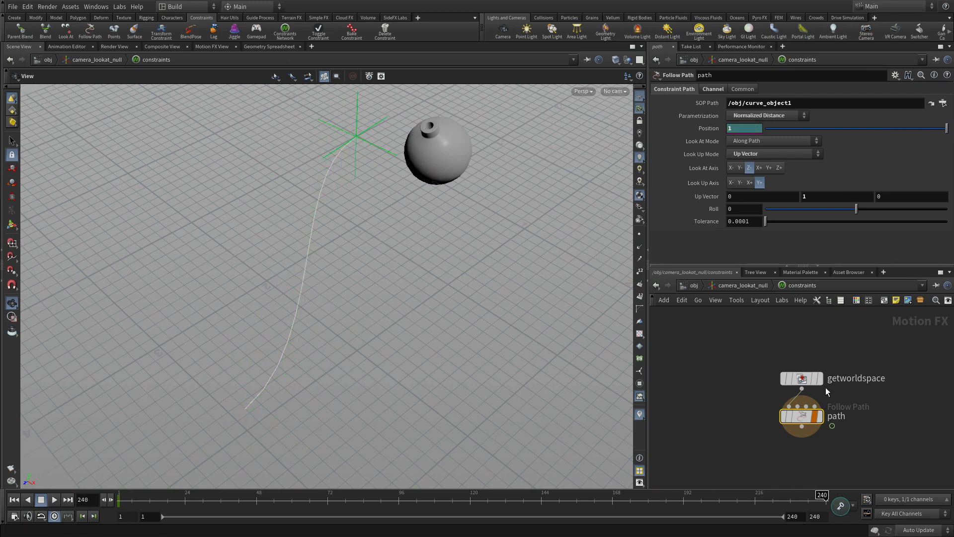
mouse_move(825, 393)
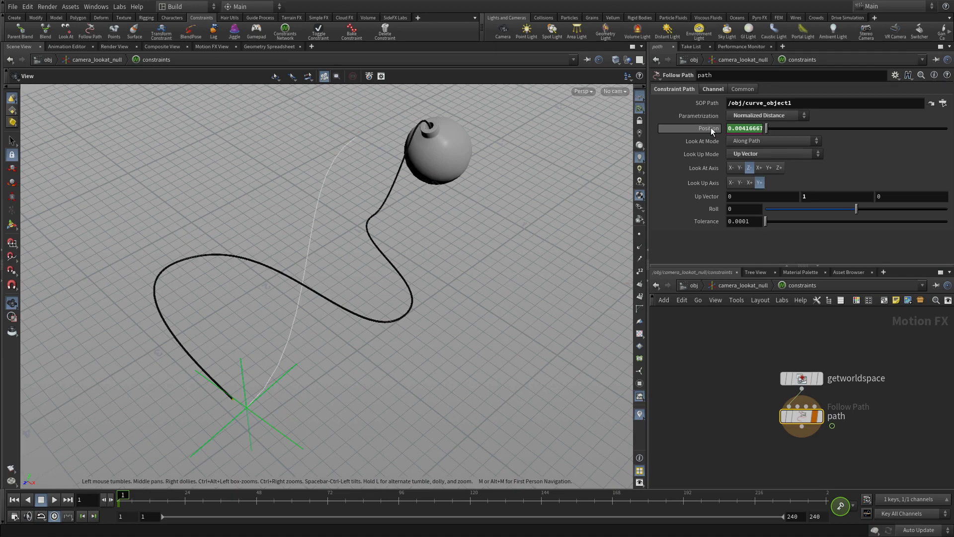
Key the path Position at 0 on frame 1 and at 1 on frame 195
right_click(745, 128)
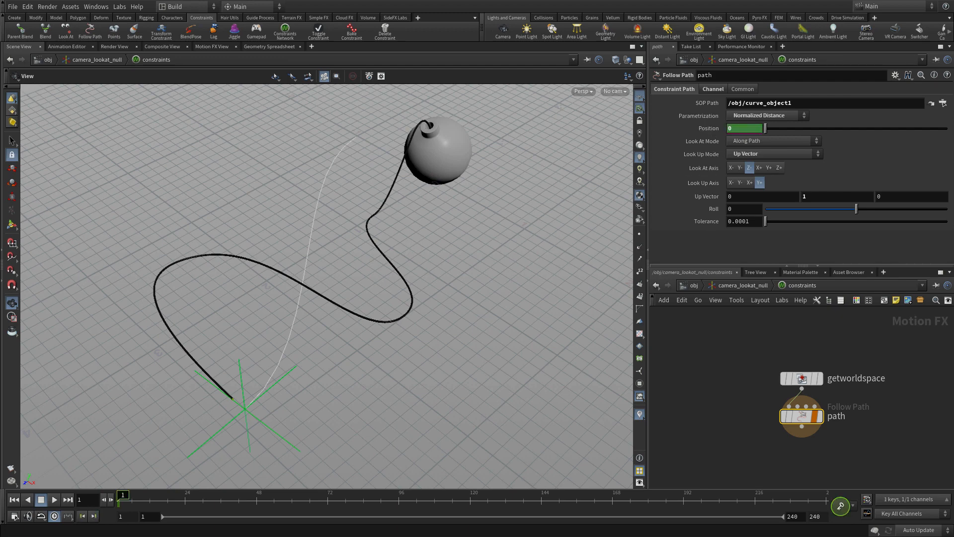
left_click_drag(123, 494, 692, 494)
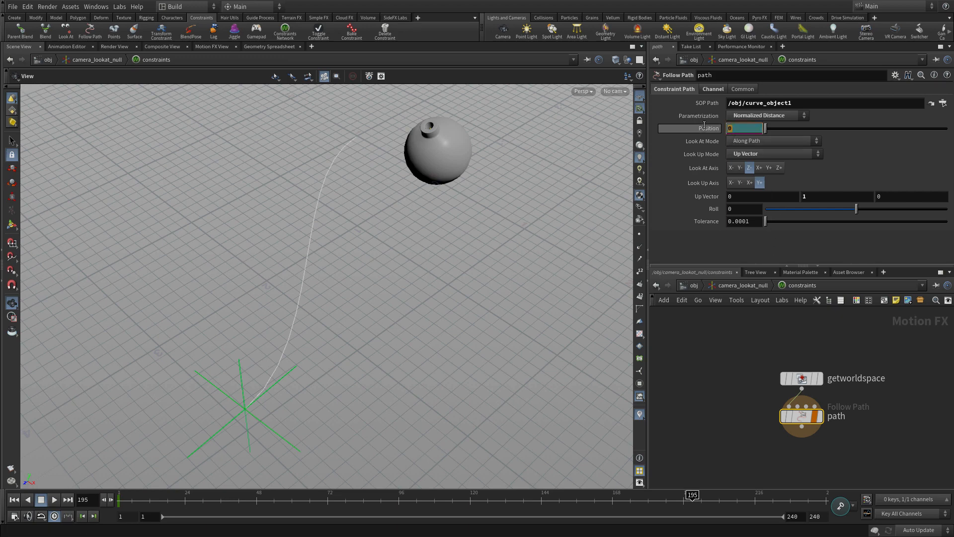
left_click_drag(740, 128, 944, 128)
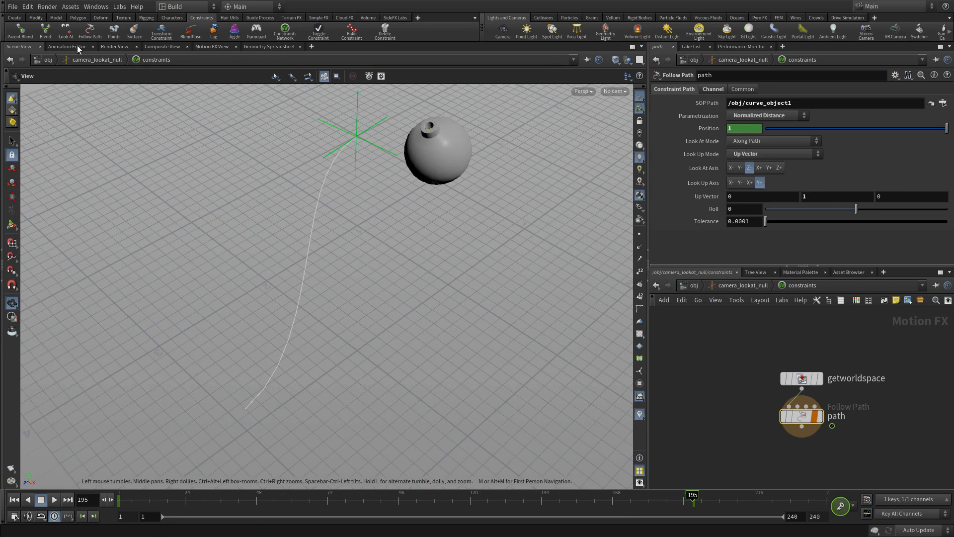
Rewind to frame 1 and play back the null gliding up the curve from the fuse end
left_click(67, 47)
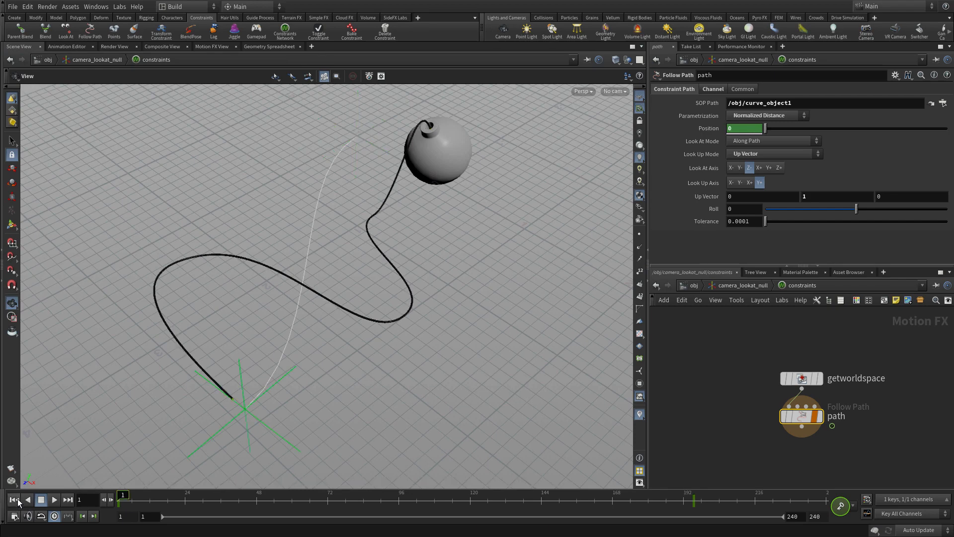
left_click(54, 500)
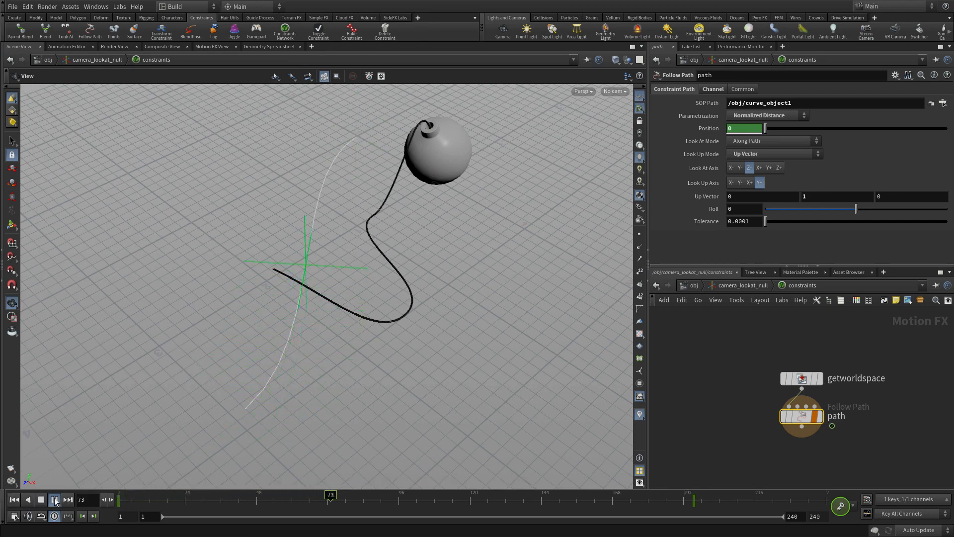
left_click(54, 500)
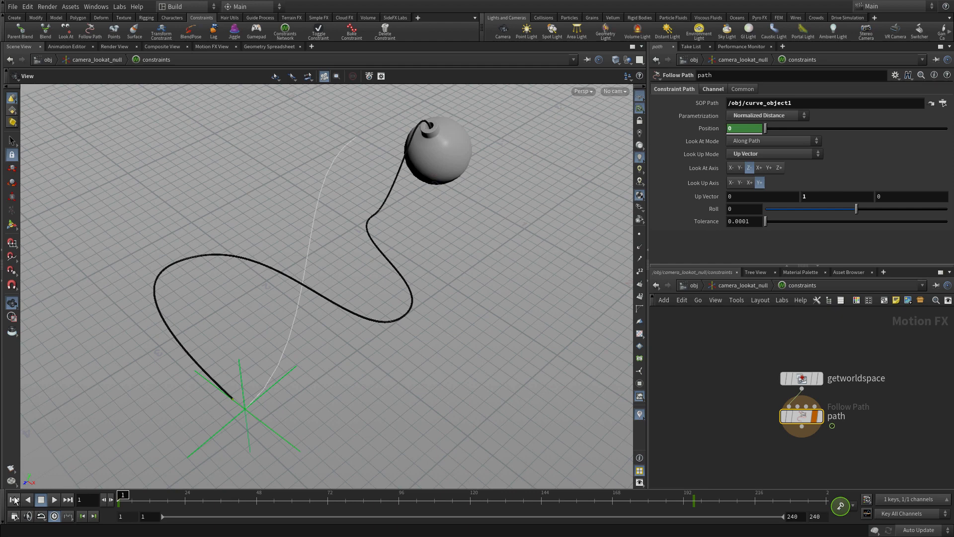
mouse_move(464, 284)
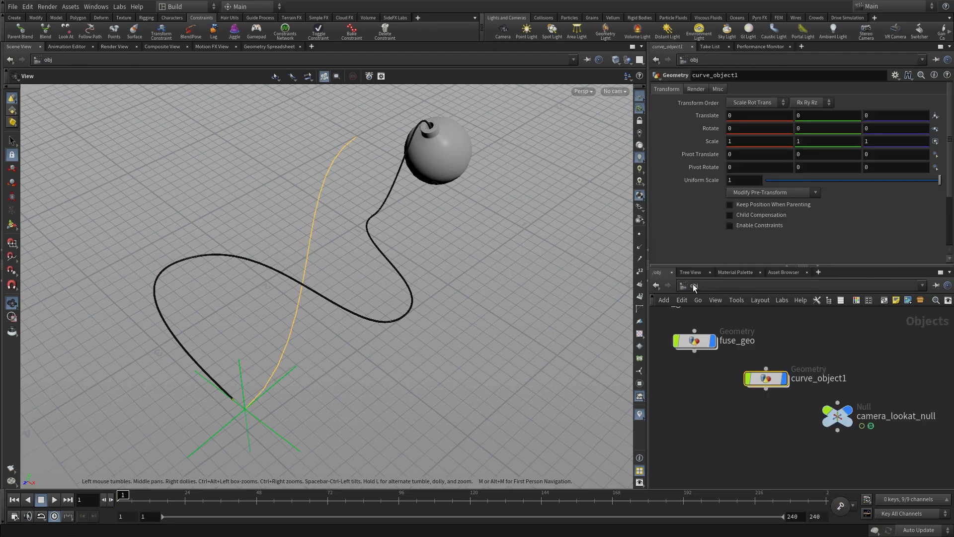
Add camera cam1 and move it out and up beside the null at the path start
key("tab")
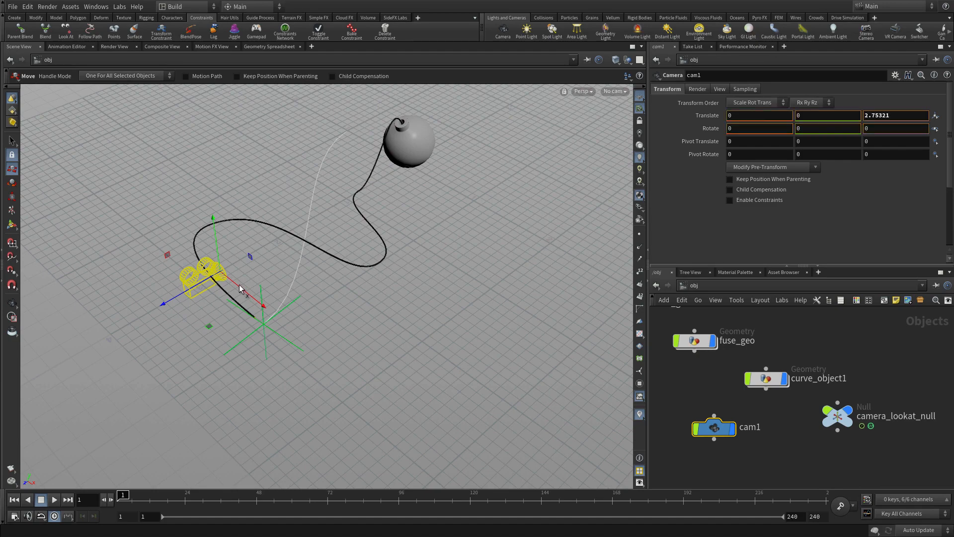
left_click_drag(243, 293, 353, 390)
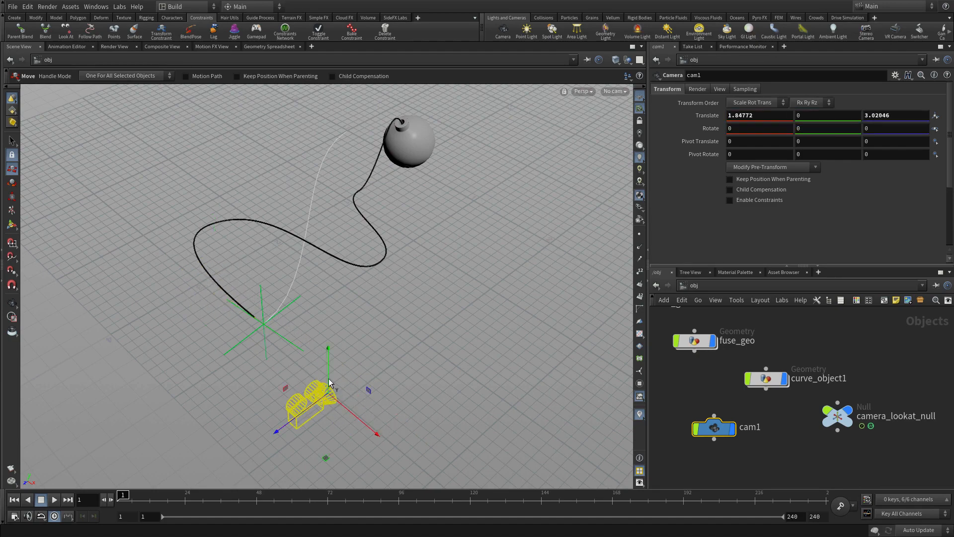
left_click_drag(327, 399, 327, 311)
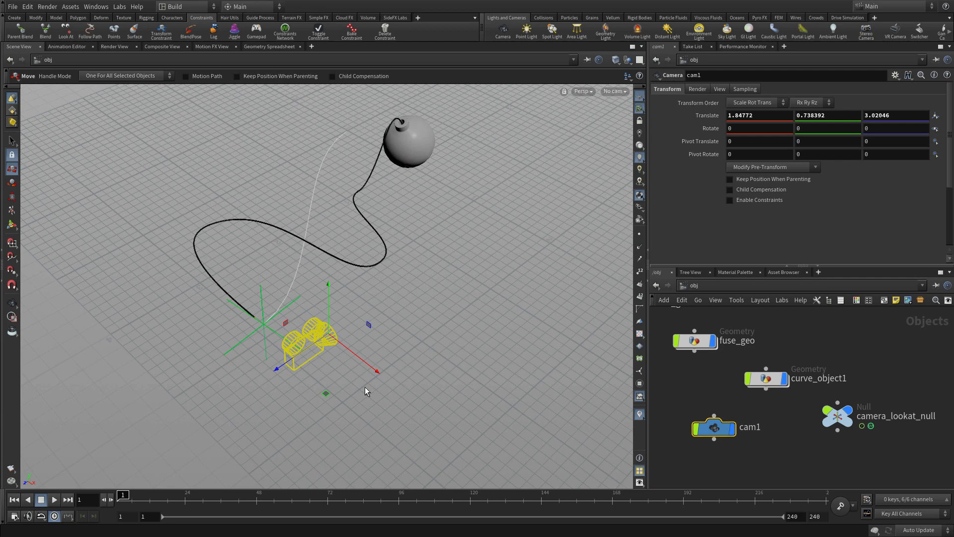
mouse_move(52, 35)
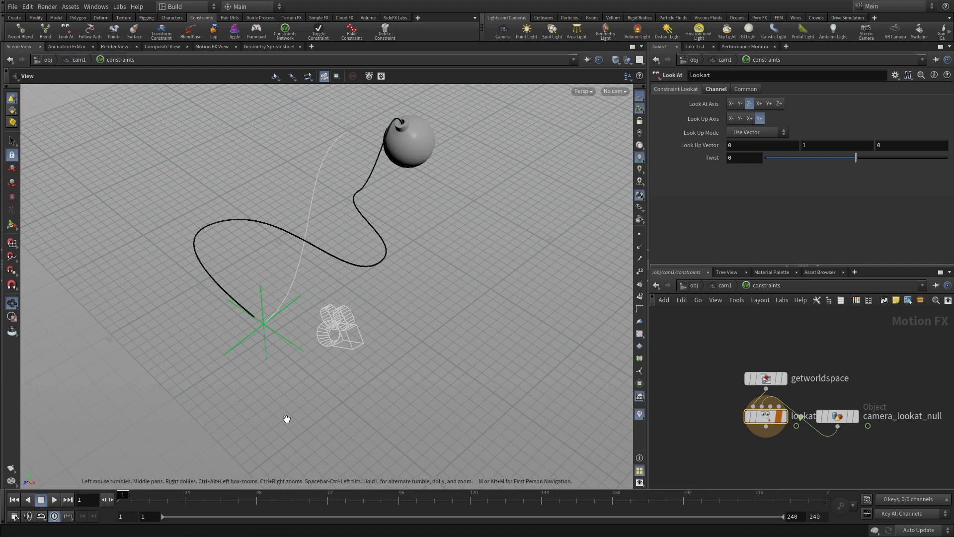
mouse_move(637, 94)
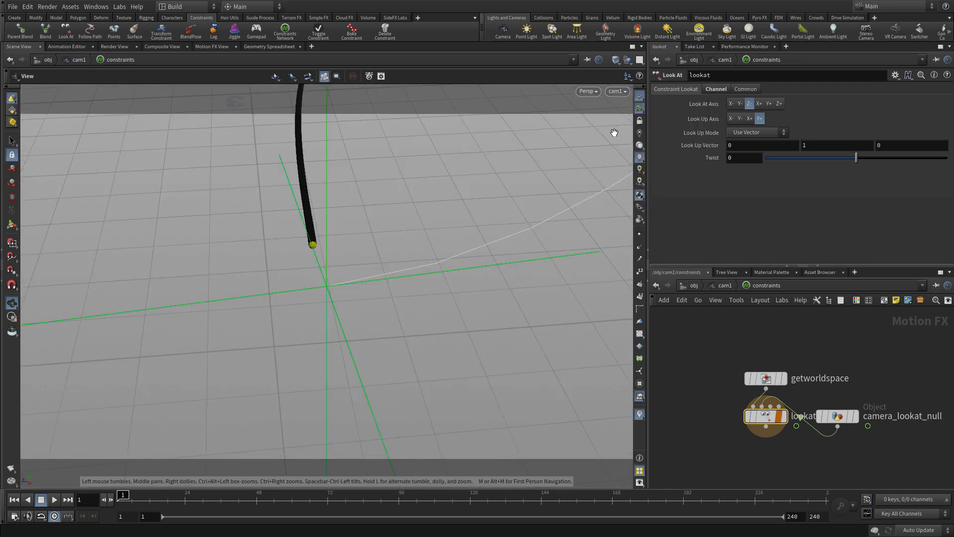
mouse_move(396, 354)
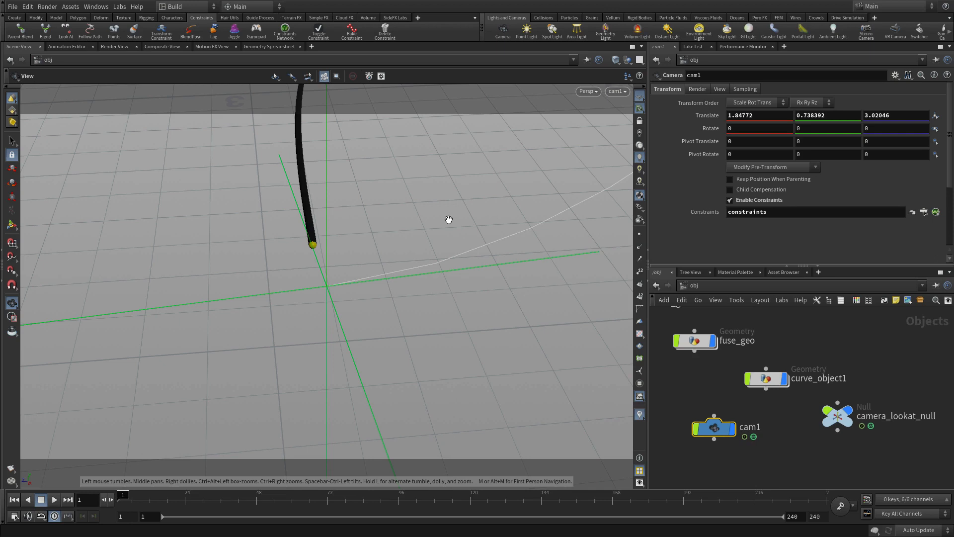
mouse_move(11, 304)
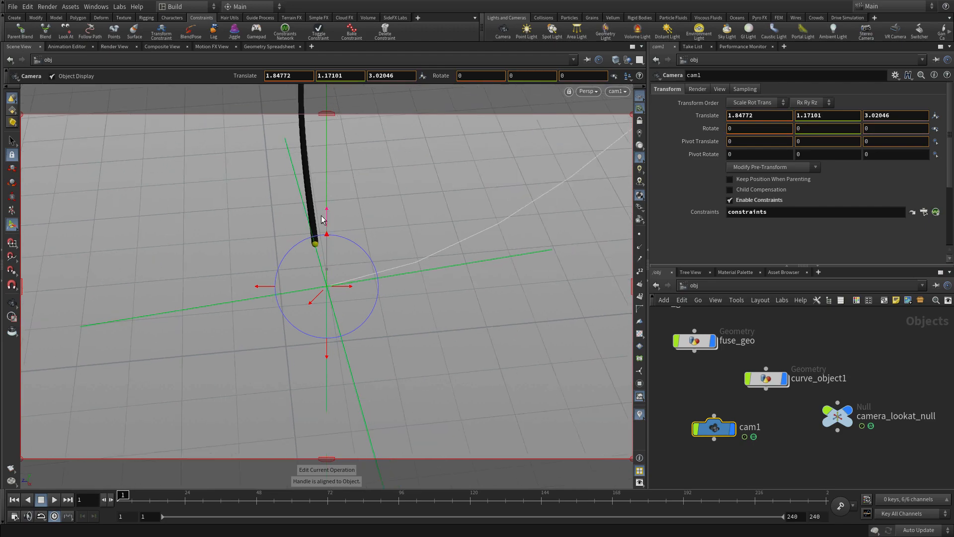
Lower and pull back cam1, scrubbing the timeline to check framing as the null approaches the bomb
left_click_drag(327, 212, 327, 335)
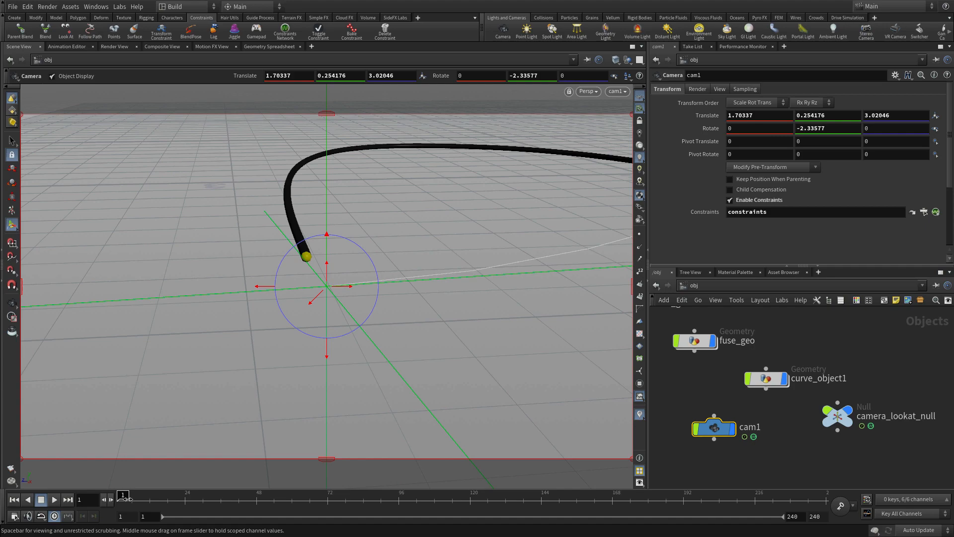
left_click_drag(124, 493, 603, 494)
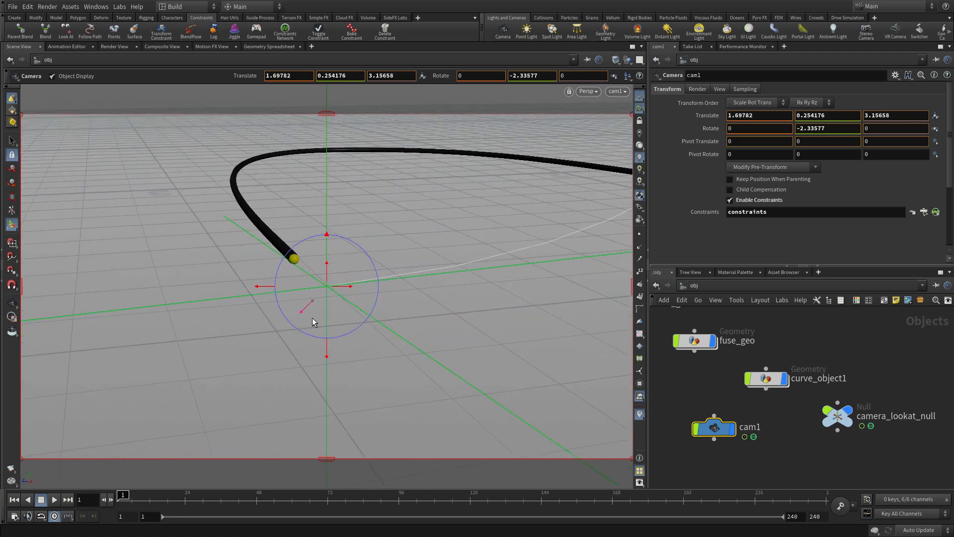
left_click_drag(123, 493, 189, 493)
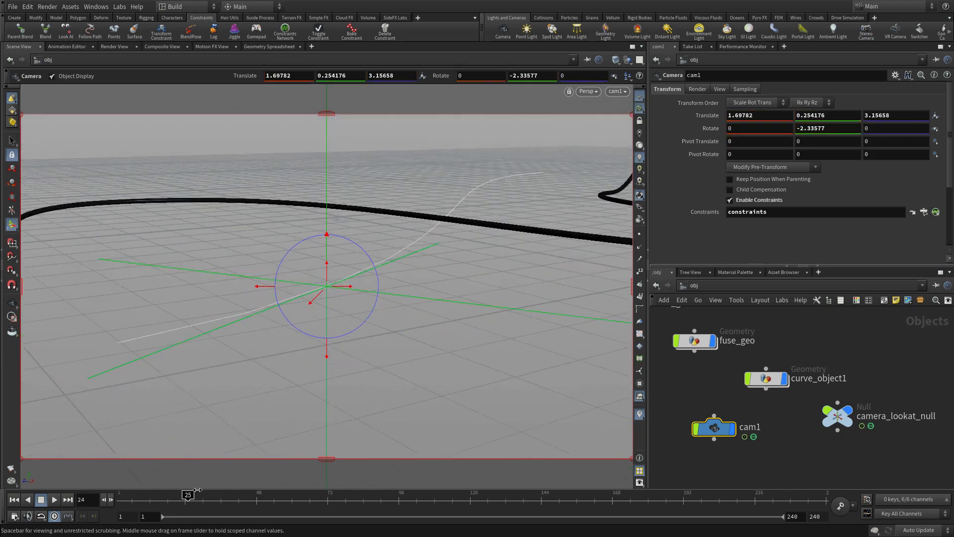
left_click_drag(188, 494, 821, 494)
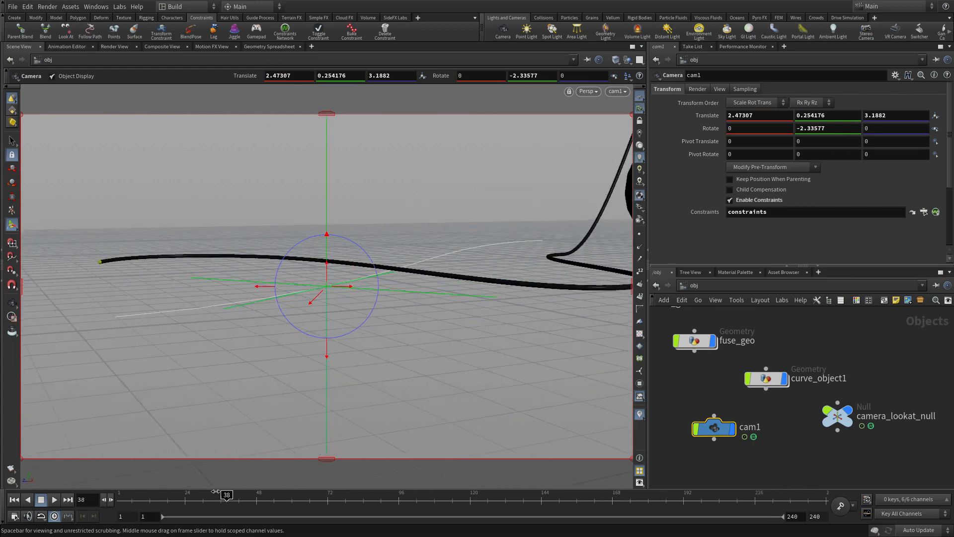
left_click_drag(226, 494, 478, 494)
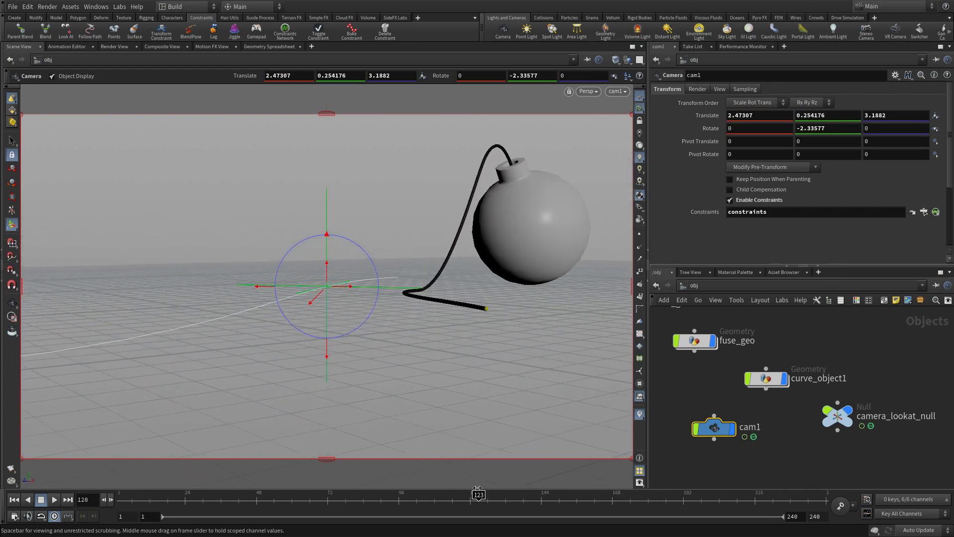
left_click_drag(478, 494, 531, 494)
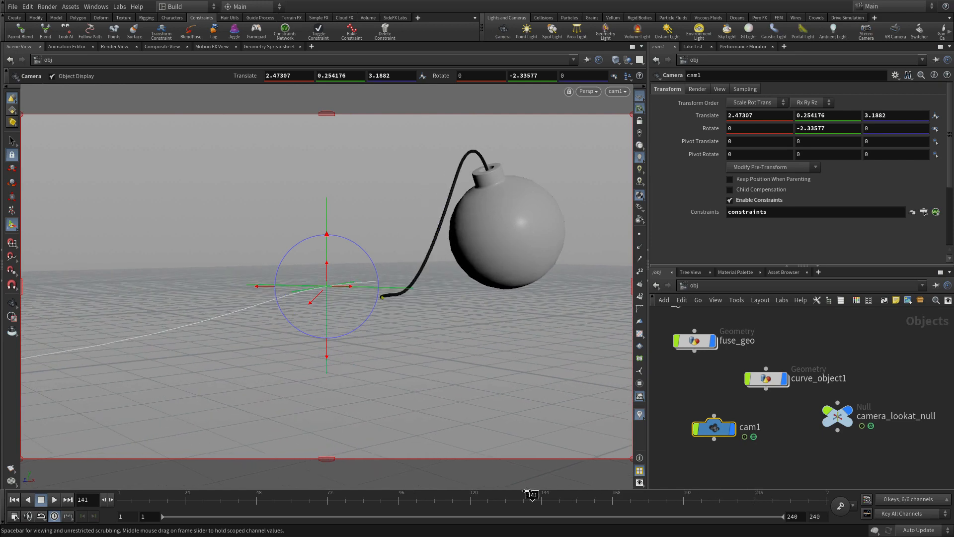
left_click_drag(530, 494, 713, 494)
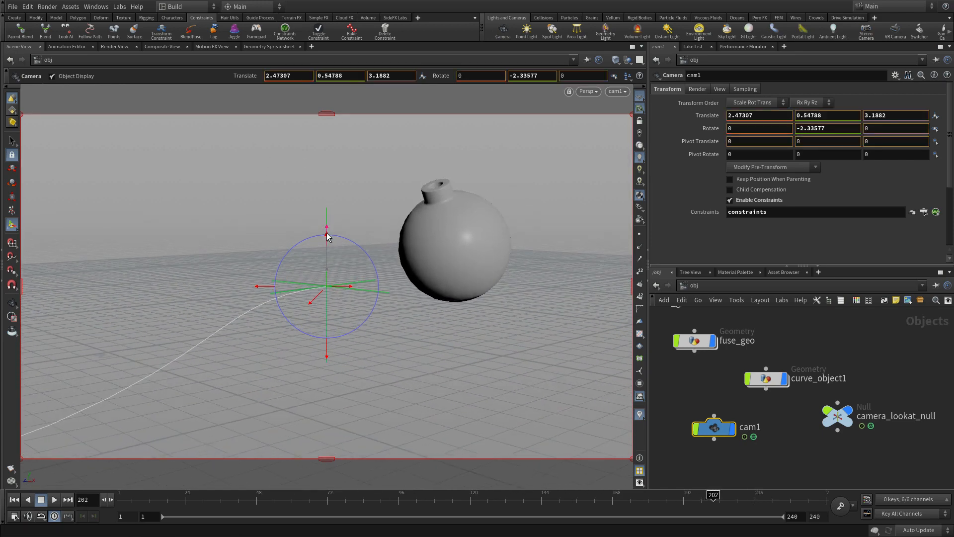
Back at the path start, pull cam1 further back and lower it for the final placement
left_click_drag(327, 237, 327, 359)
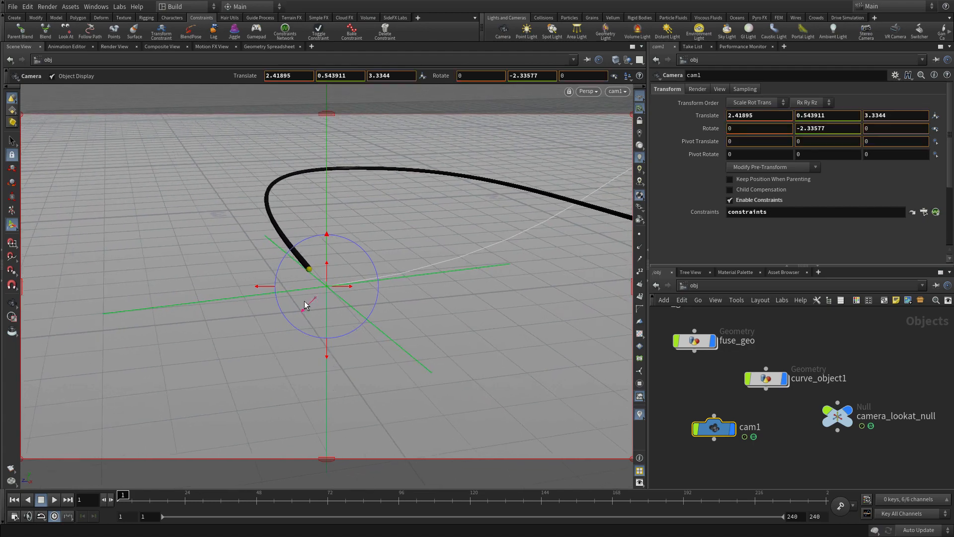
left_click_drag(310, 298, 307, 272)
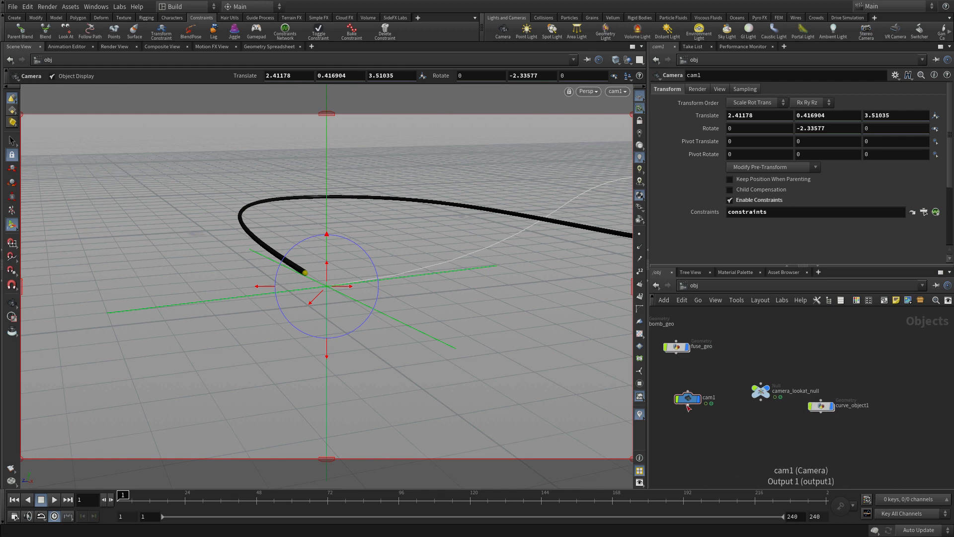
Box cam1, camera_lookat_null and curve_object1 into a network box named 'Camera Ri…'
left_click_drag(688, 398, 802, 359)
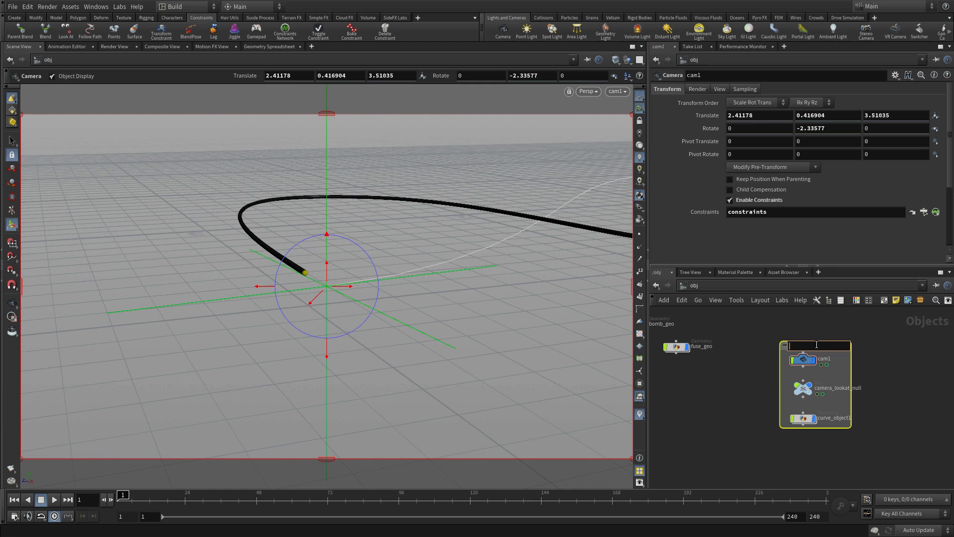
type("Camera Ri")
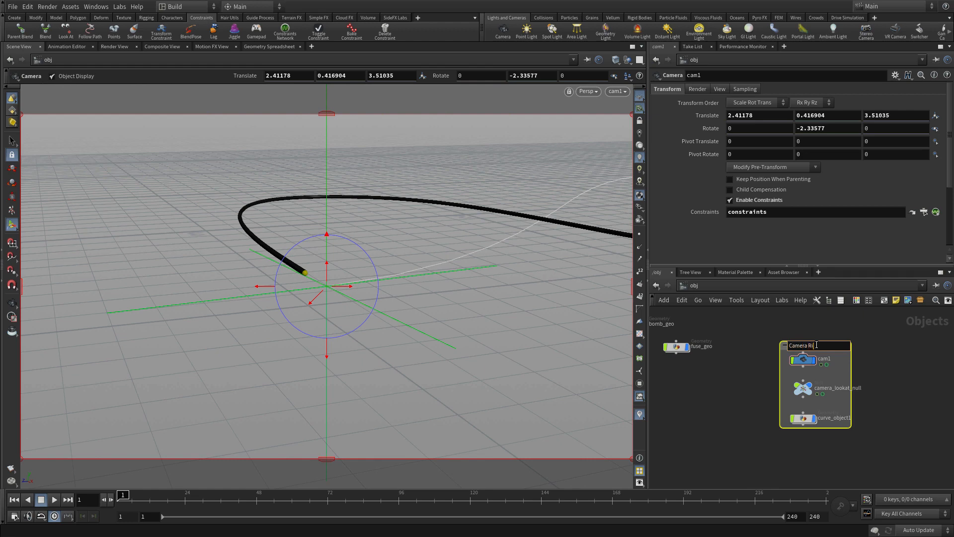